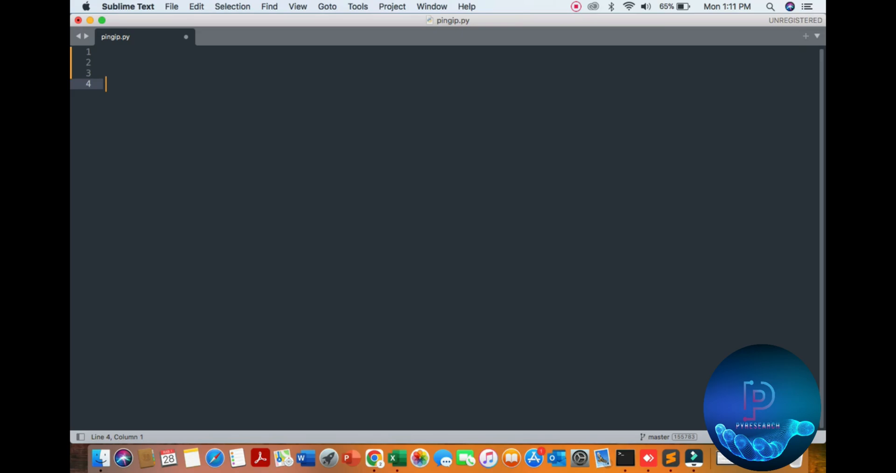
Bring Terminal up from the Dock, leaving pingip.py open
click(627, 458)
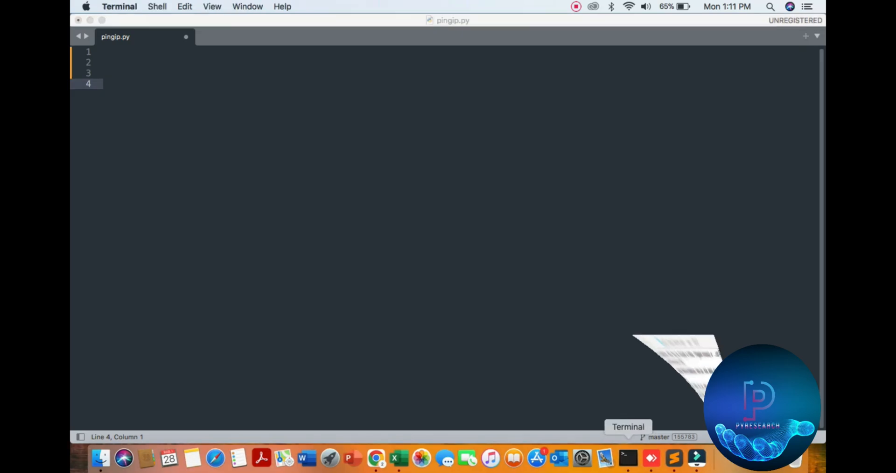
Move the shell to the Desktop folder with cd and clear the screen
click(642, 457)
text(ip)
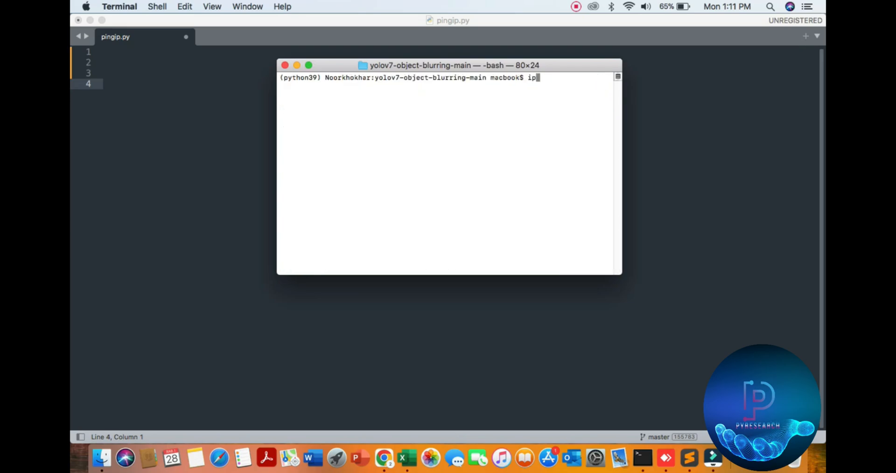
text(cd ..)
text(cd Desktop/)
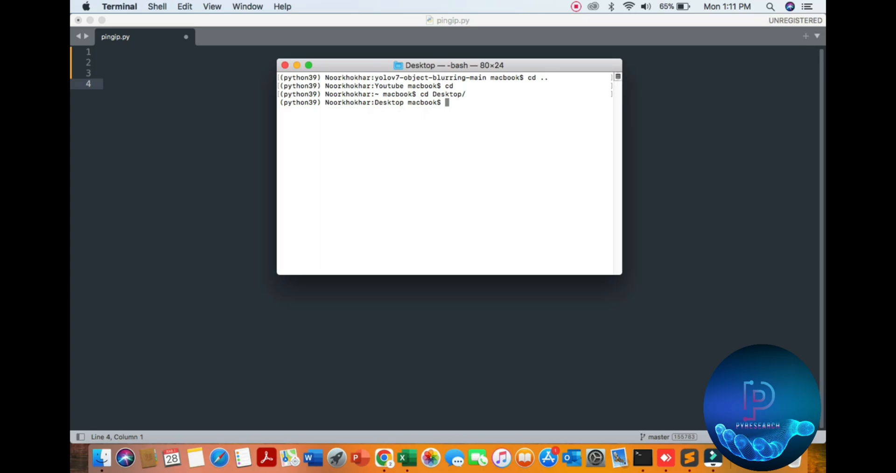
text(l)
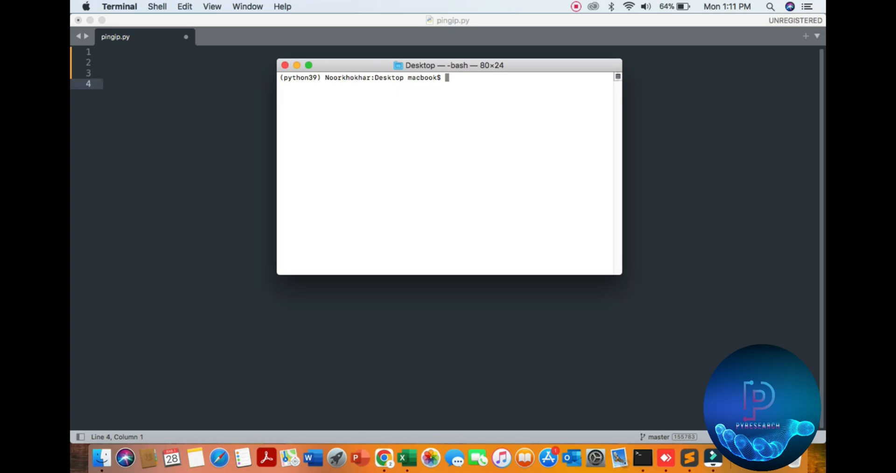
Run ifconfig and select the machine's inet address under en1
text(ifconfig)
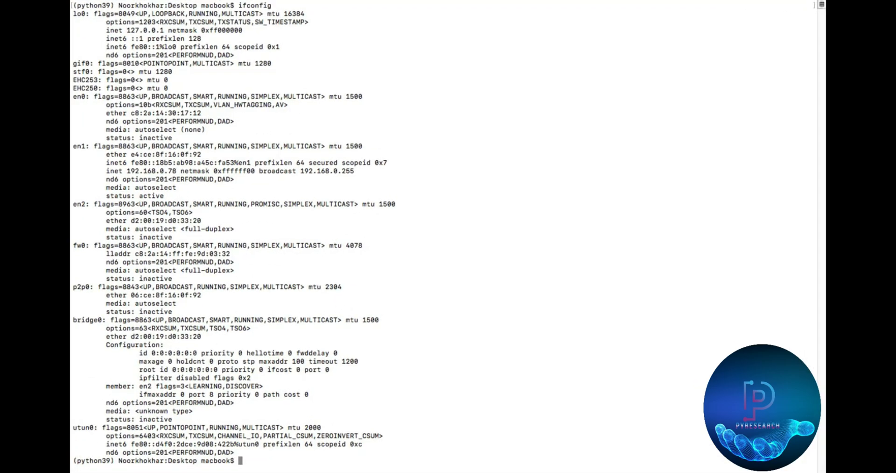
double_click(143, 30)
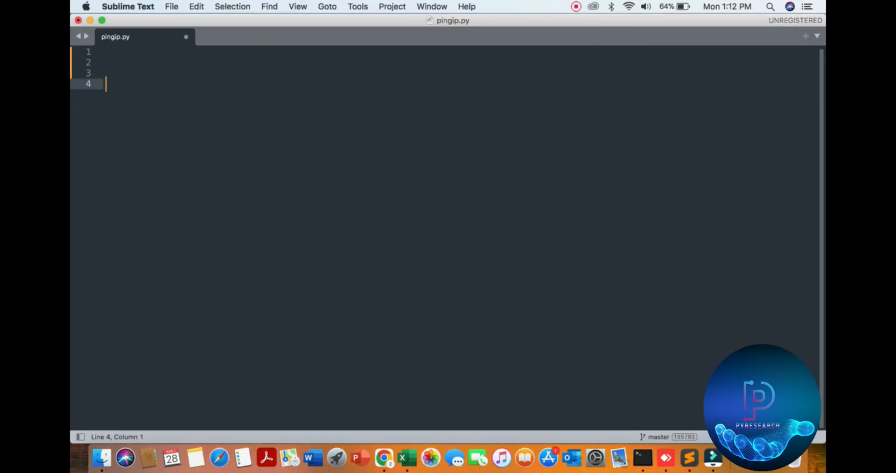
Type `import os` and `hostname = "192.168.0.78"` into pingip.py
text(import os)
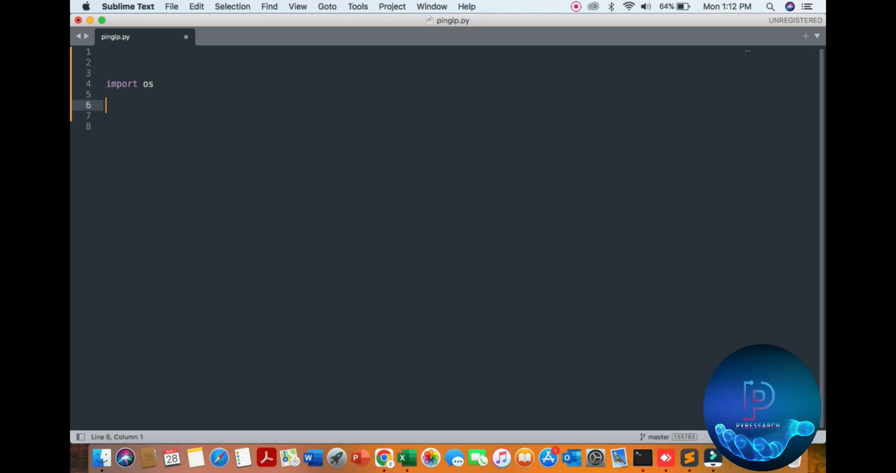
text(h)
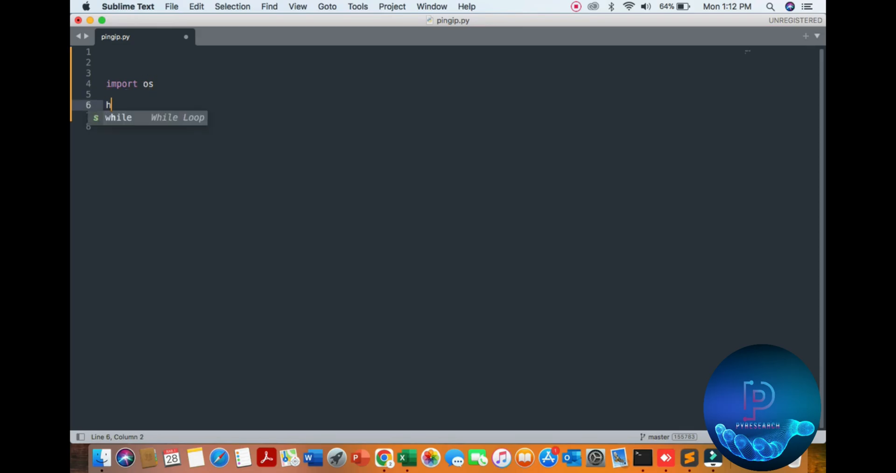
text(ost)
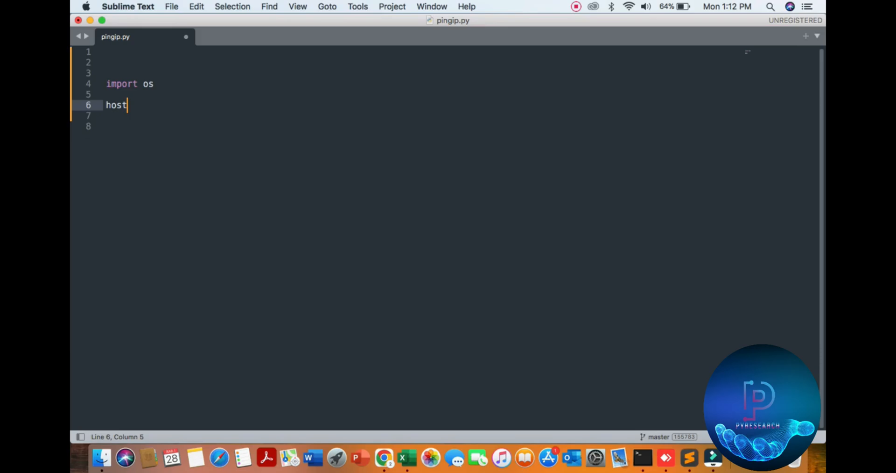
text(nam)
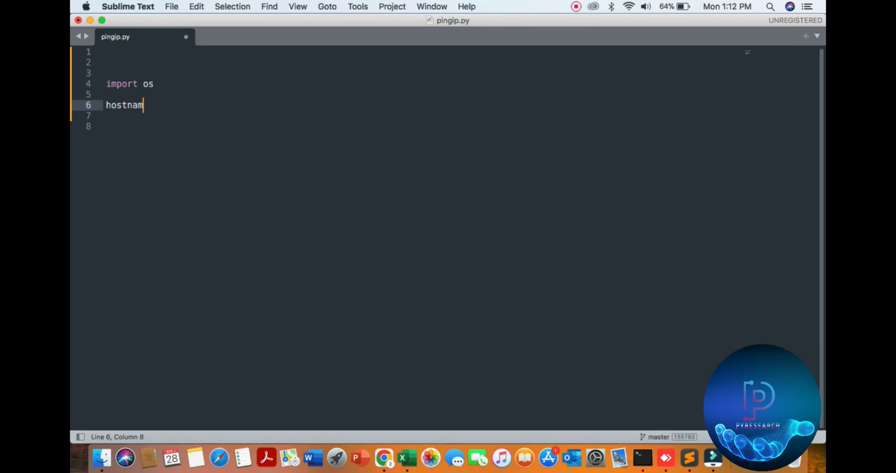
text(e =)
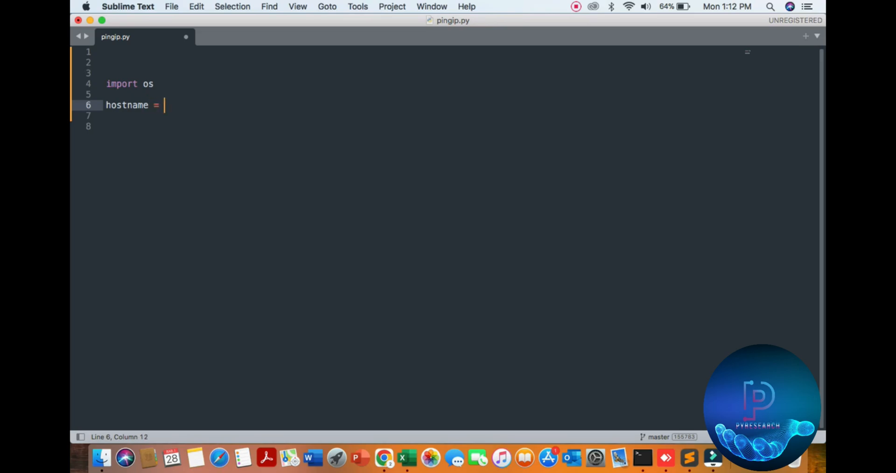
text(192)
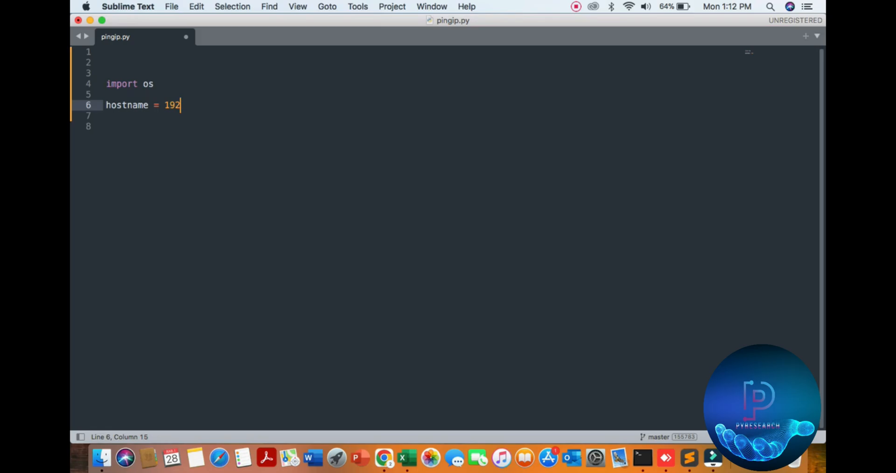
text(.168.0.78)
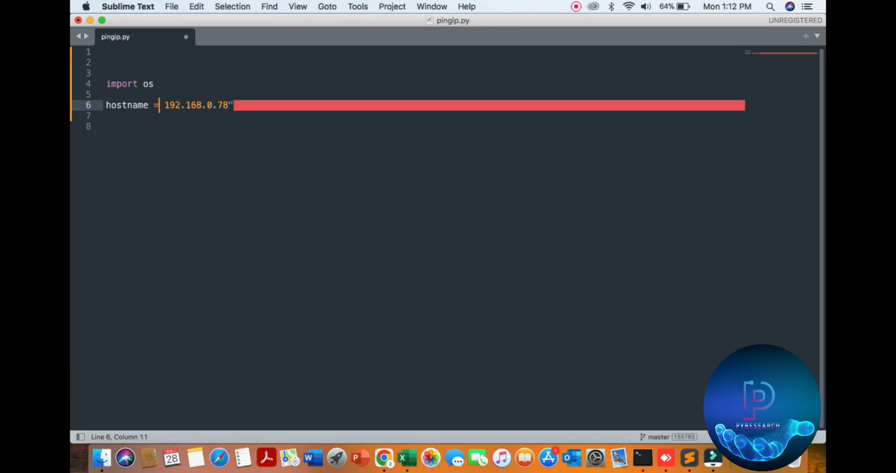
text(")
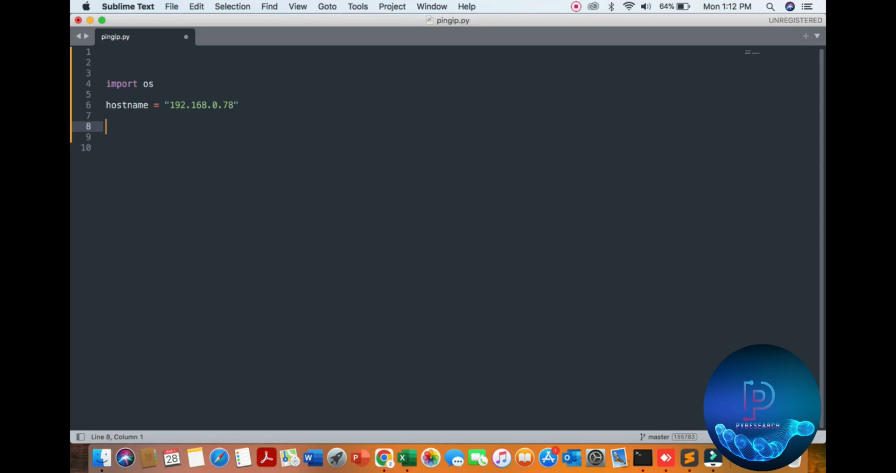
Write `response = os.system("ping -c t" + hostname )` and start a new line
text(respons)
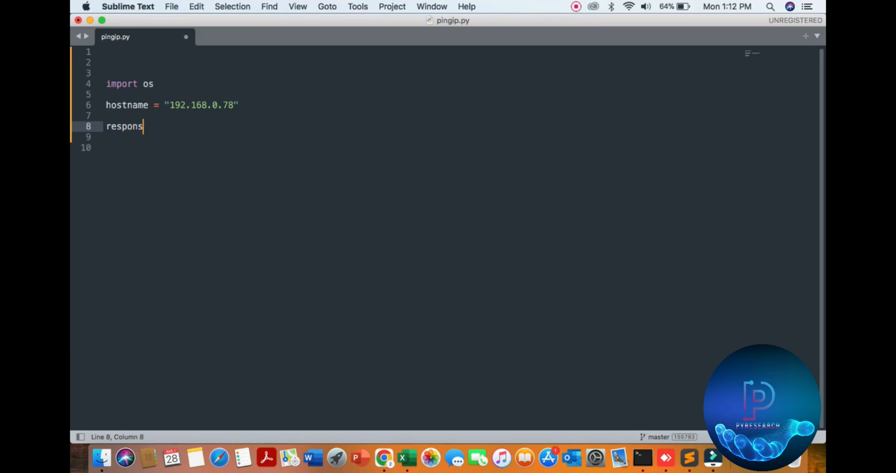
text(e =)
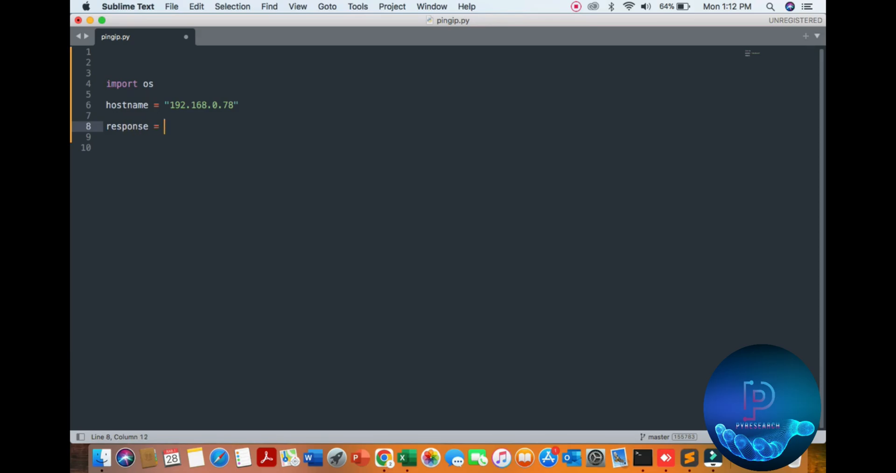
text(os)
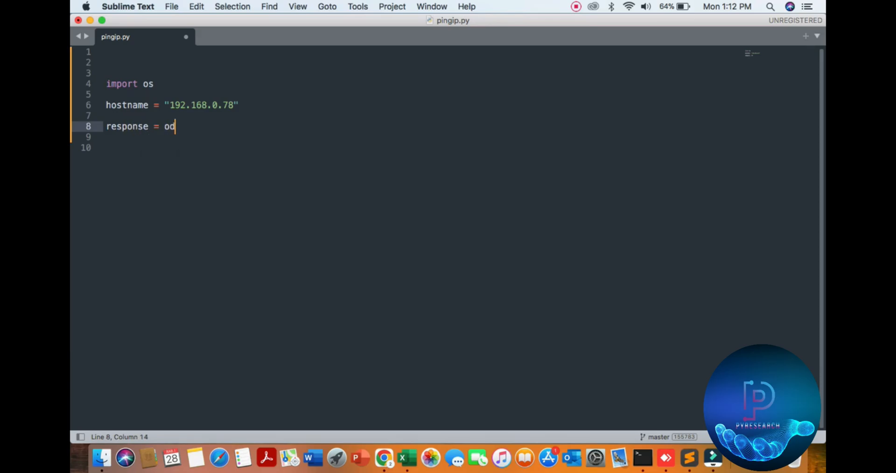
text(.sys)
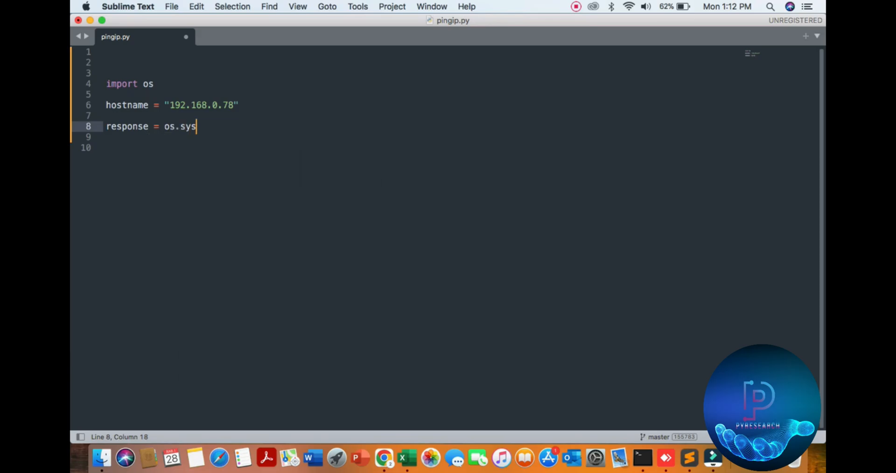
text(tem)
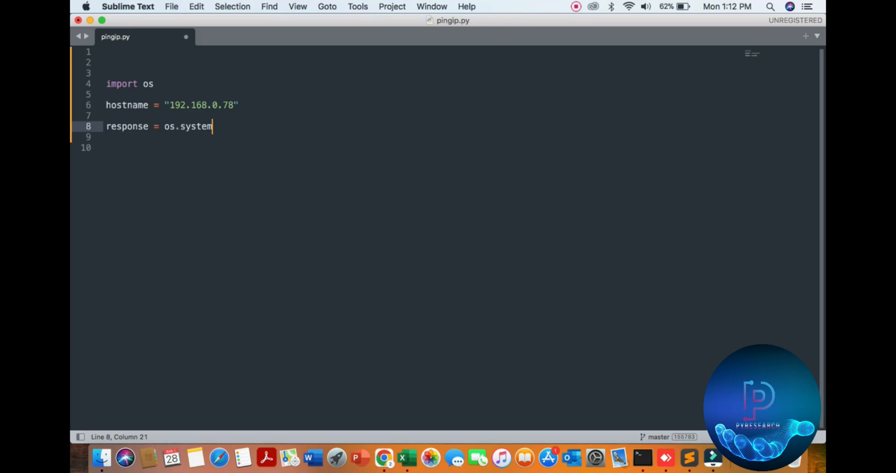
text(())
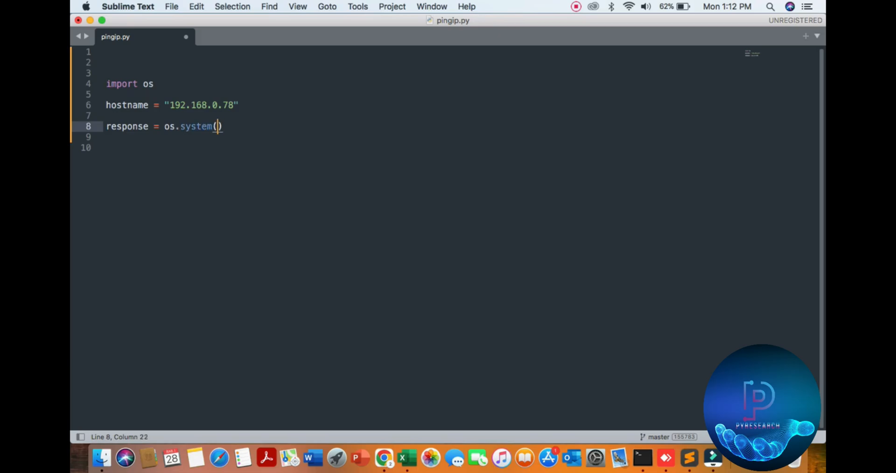
text("")
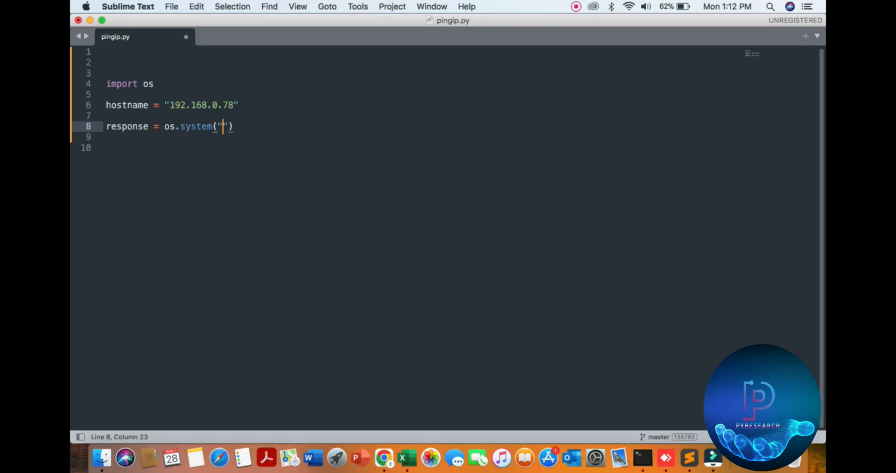
text(ping -c)
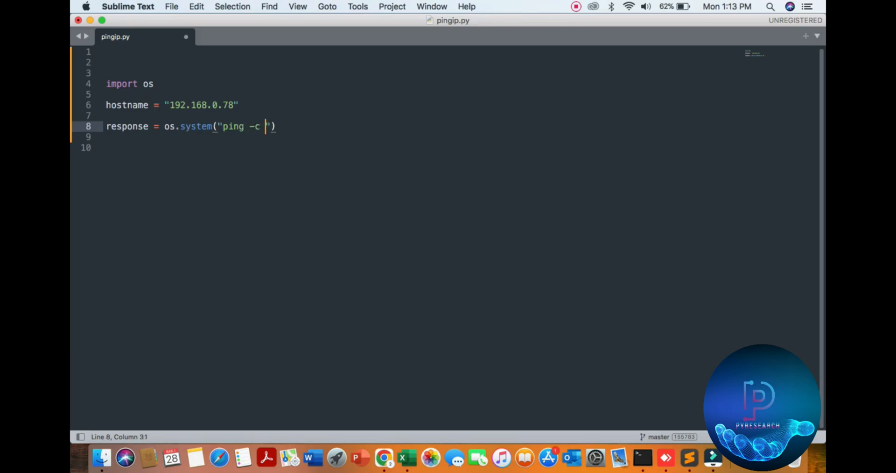
text(t)
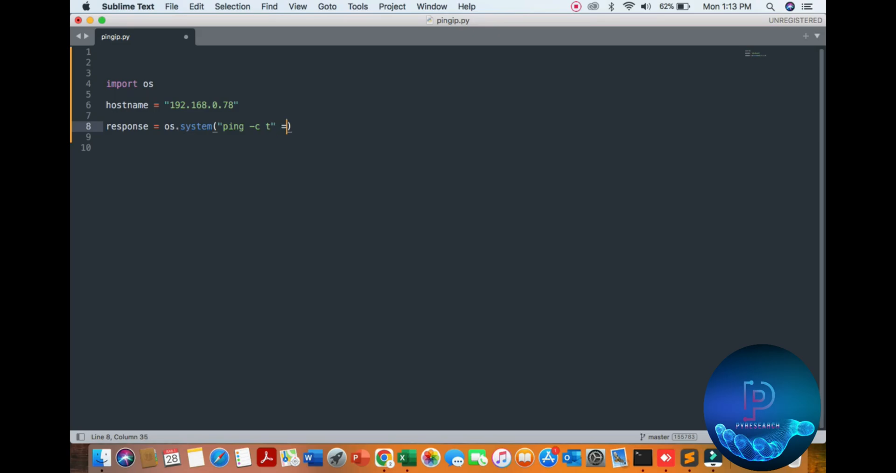
text(+ hostname)
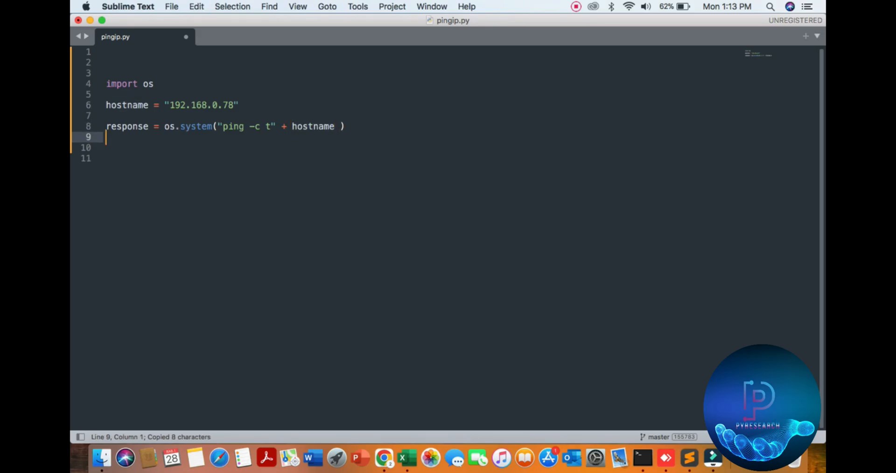
key(Return)
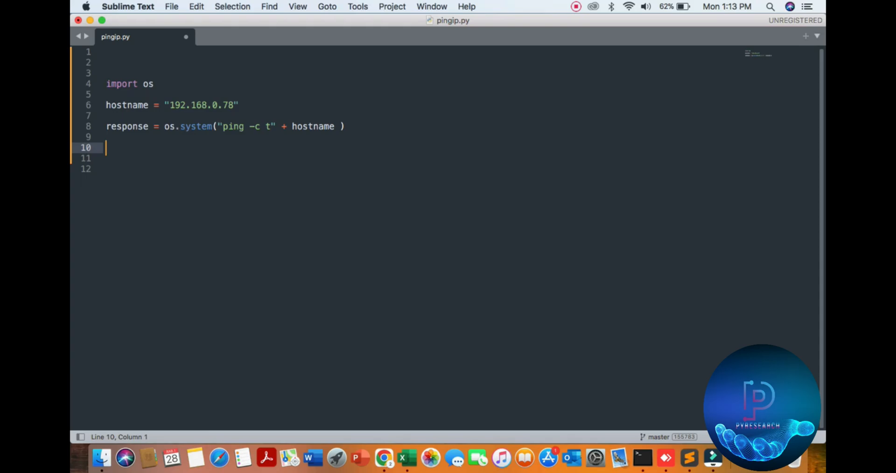
Write the condition `if response == 0:`
text(if)
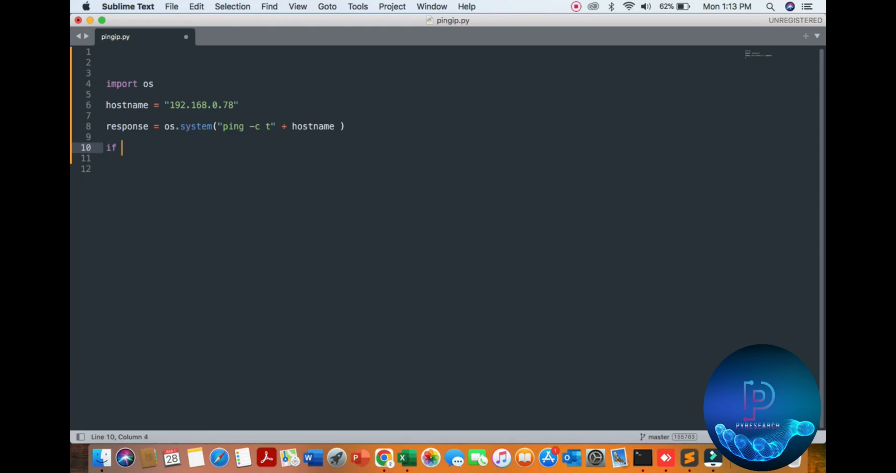
double_click(127, 127)
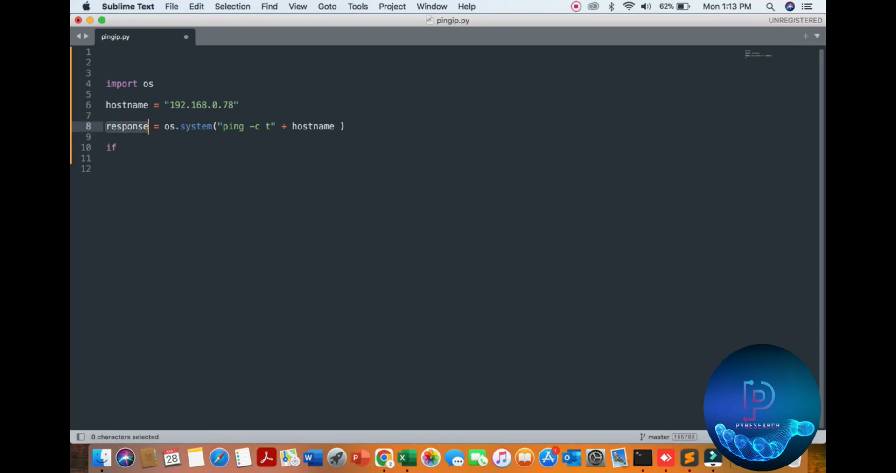
text(response)
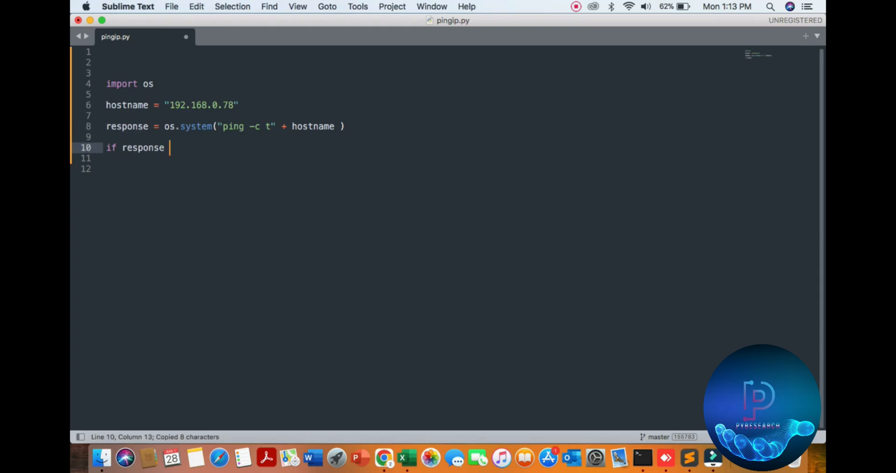
text(==)
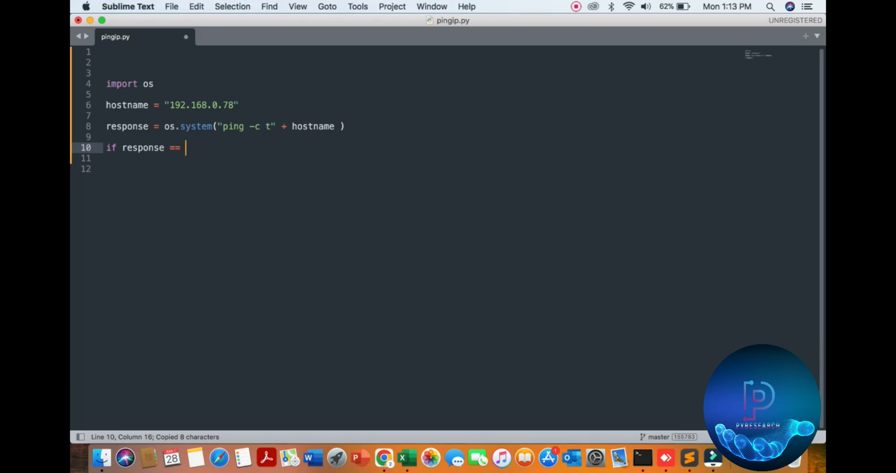
text(0:)
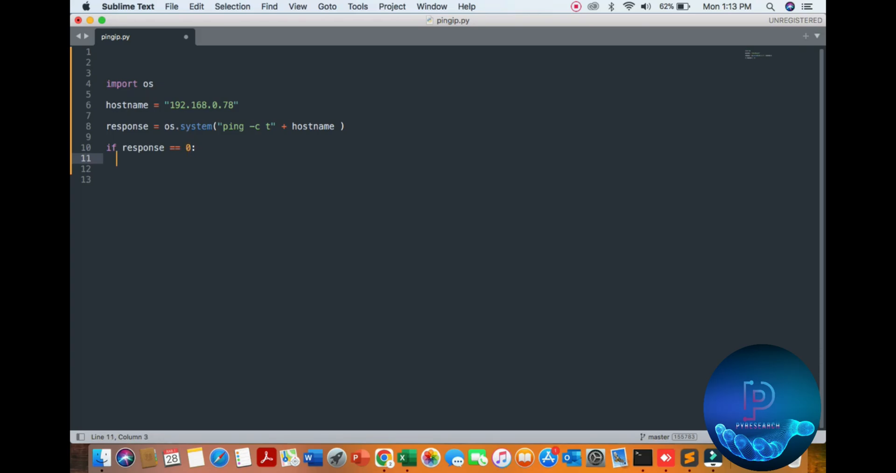
Add `print(hostname ,("is up"))` under the if and begin the else line
text(print()
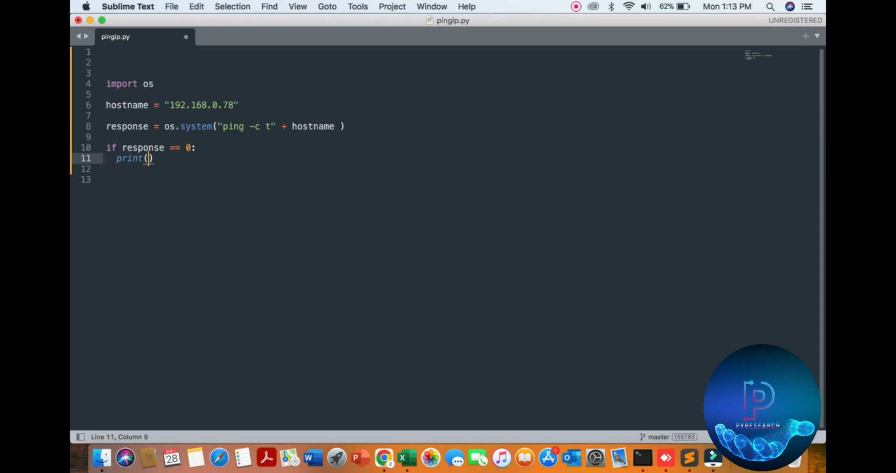
click(127, 105)
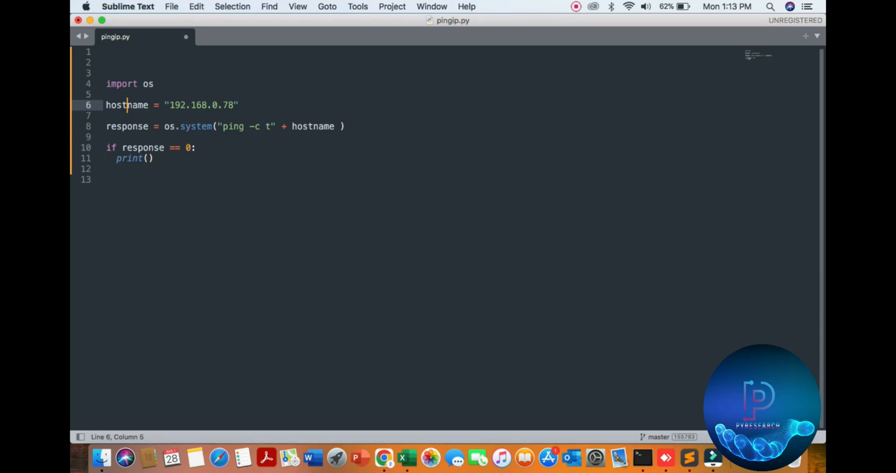
text(hostname)
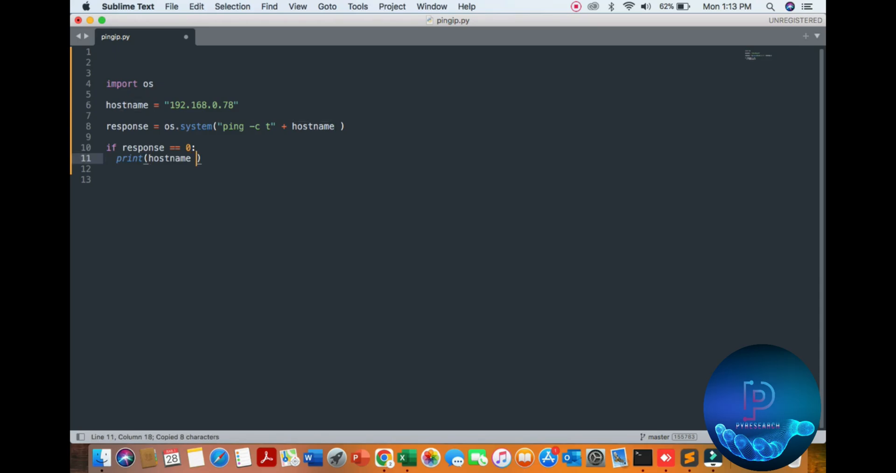
text(,())
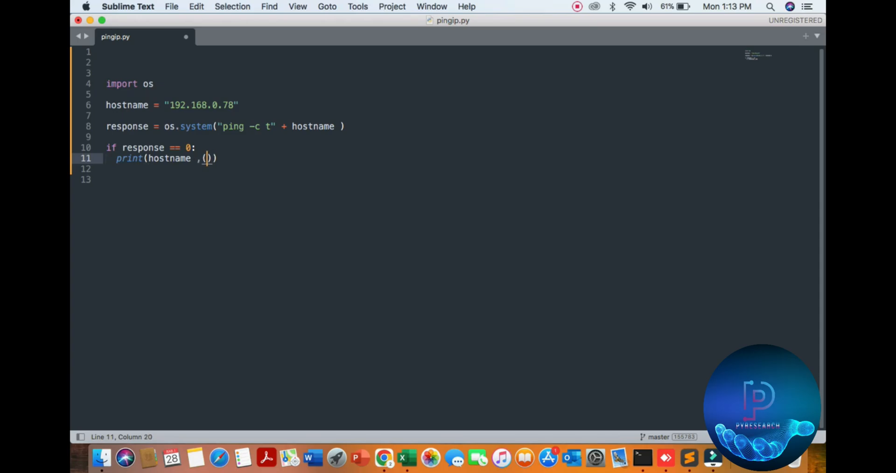
text("is up)
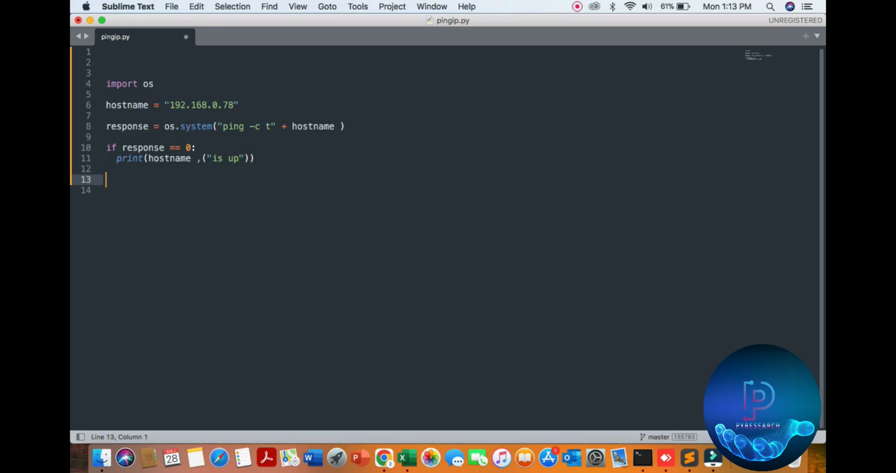
text(els)
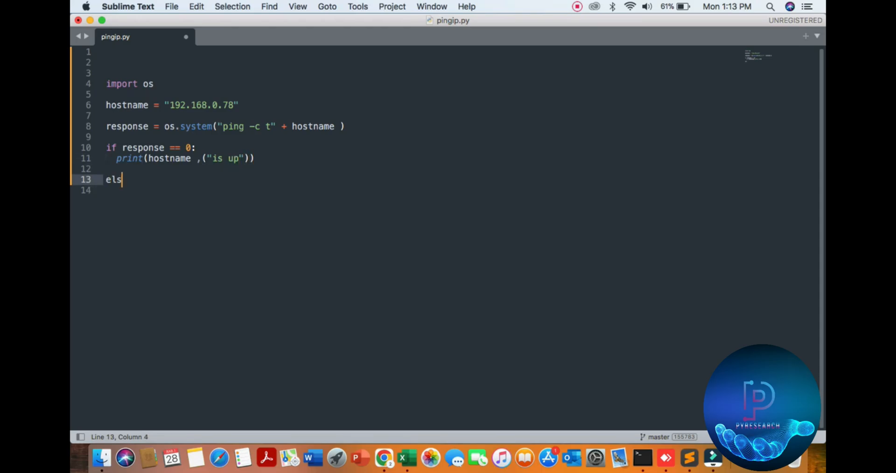
Complete `else:` with an indented `print(hostname,("is down"))`
text(e:)
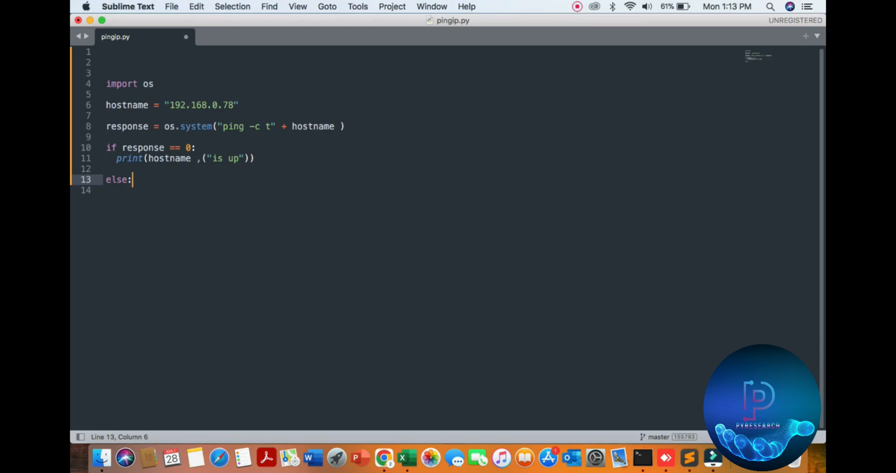
key(enter)
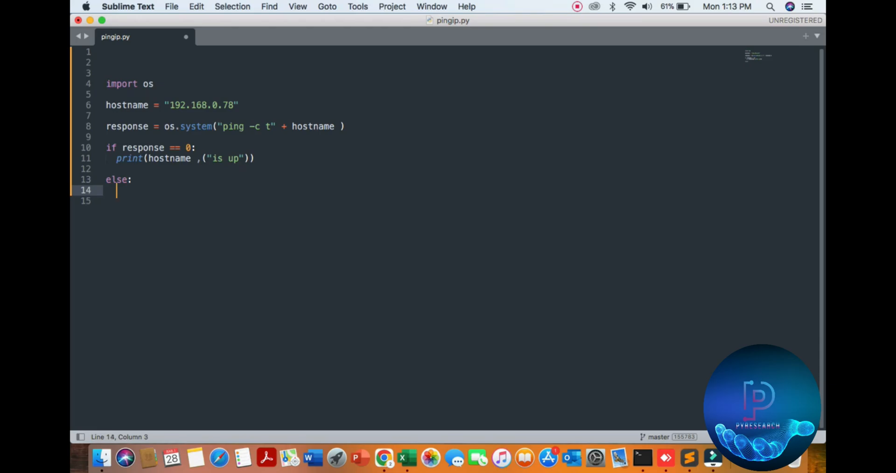
text(print)
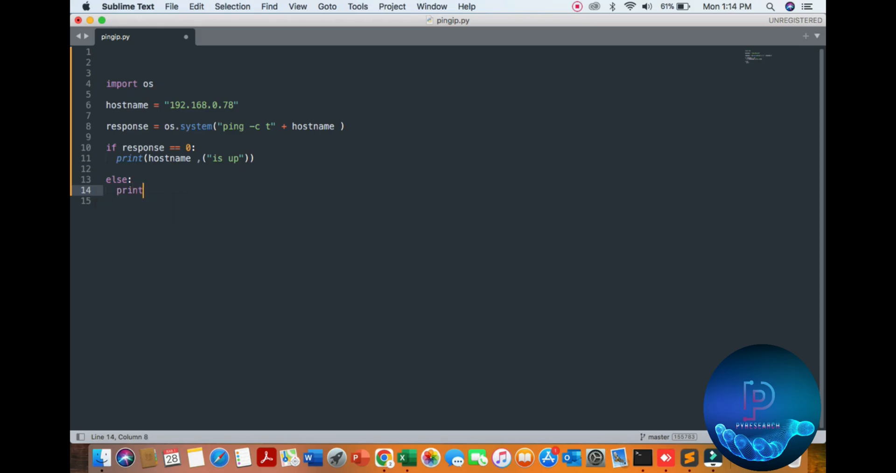
text(())
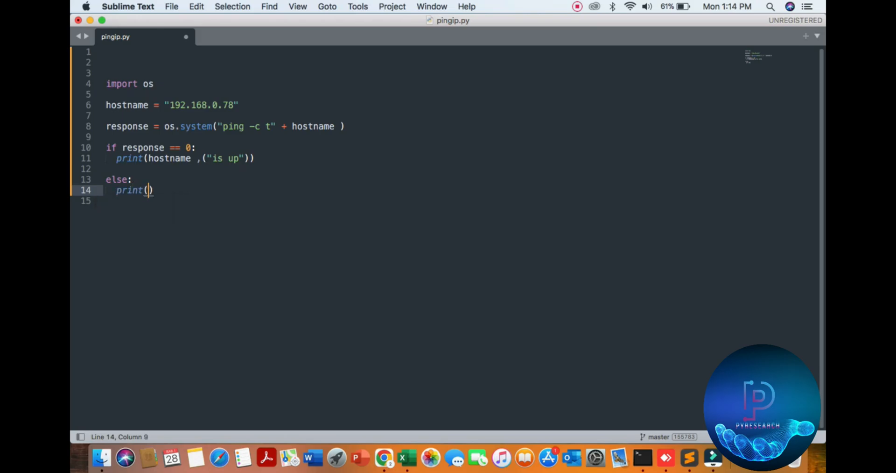
key(backspace)
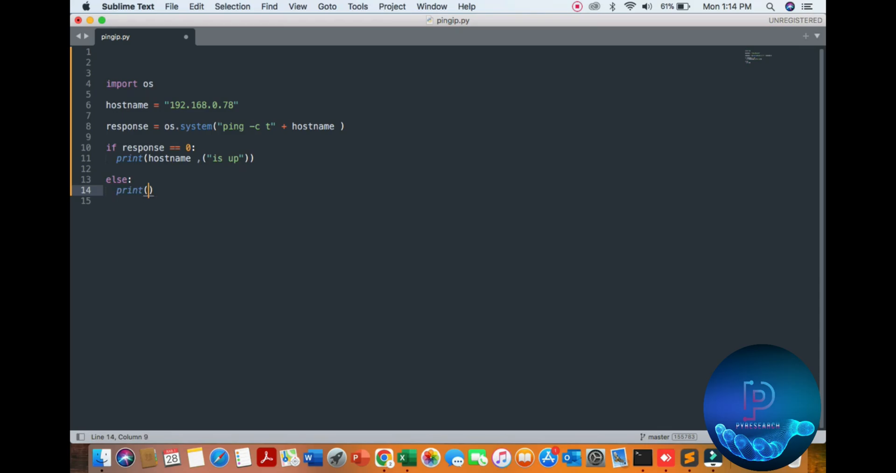
text(hostname)
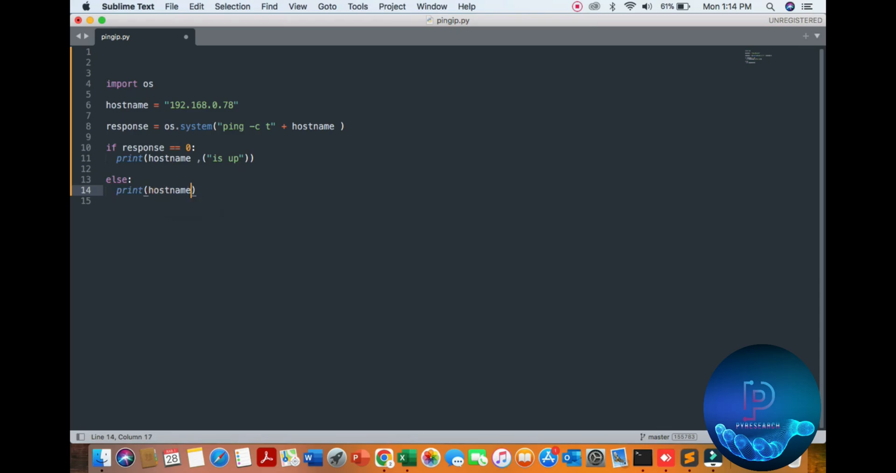
text(,)
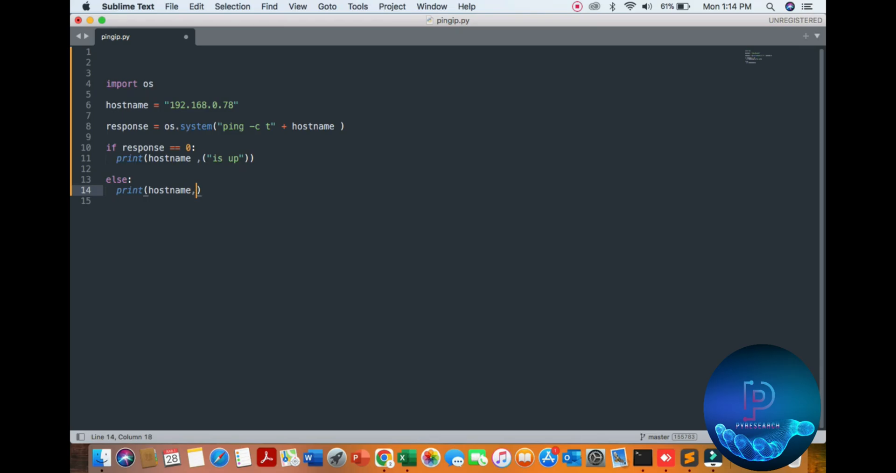
text(()
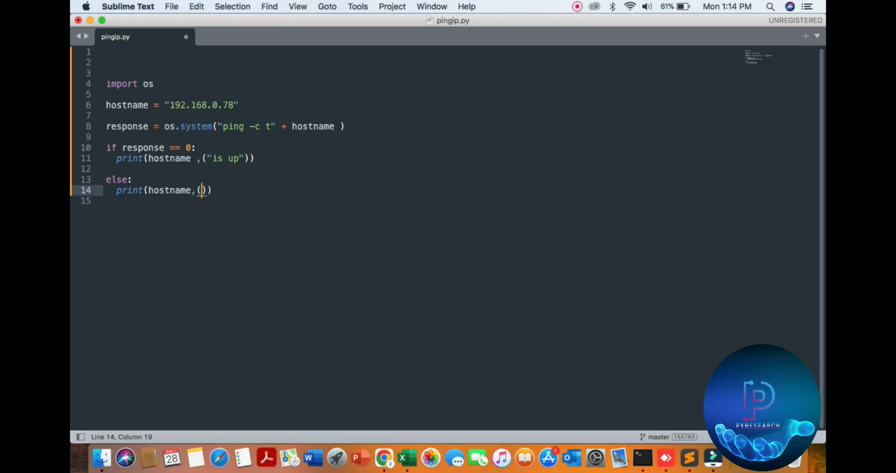
text("is down)
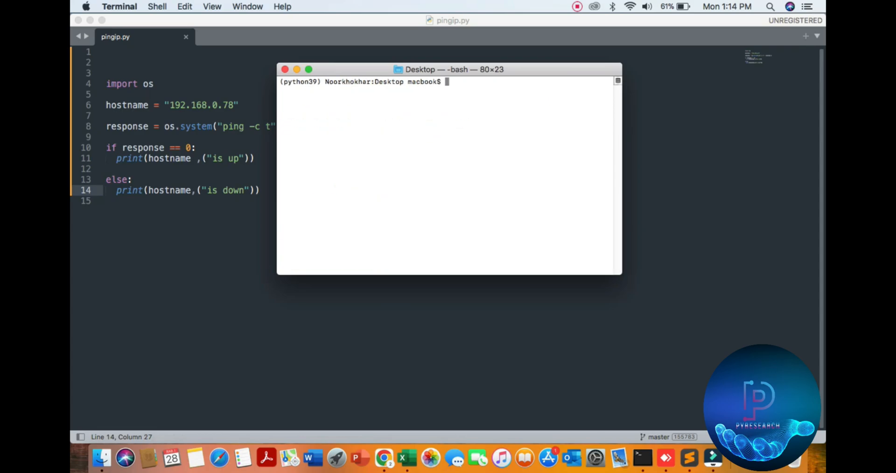
Run `python pingip.py` in Terminal
text(python)
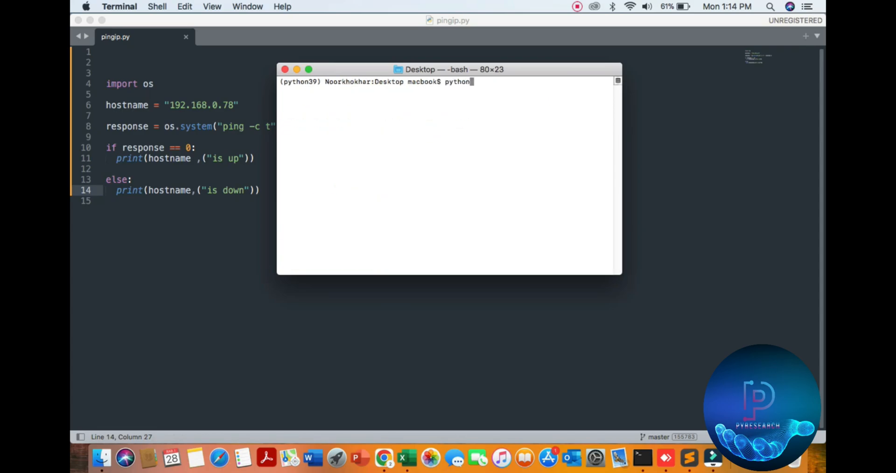
text(p)
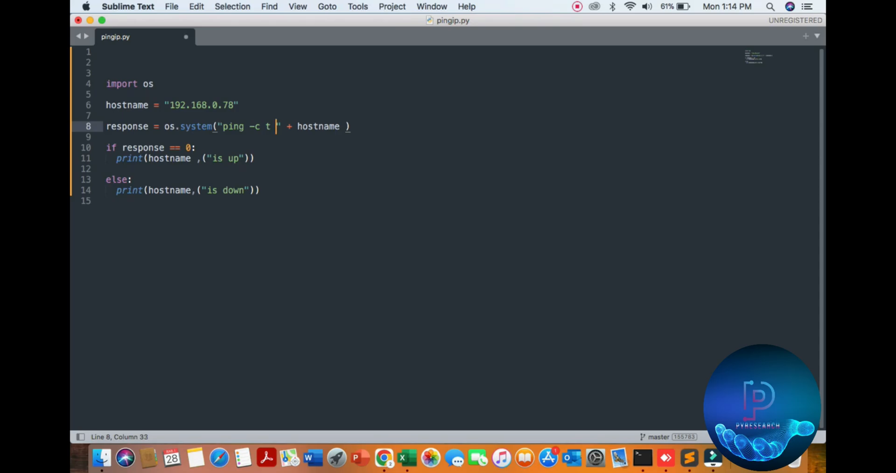
Change the ping count from t to 1 and save pingip.py
text(1)
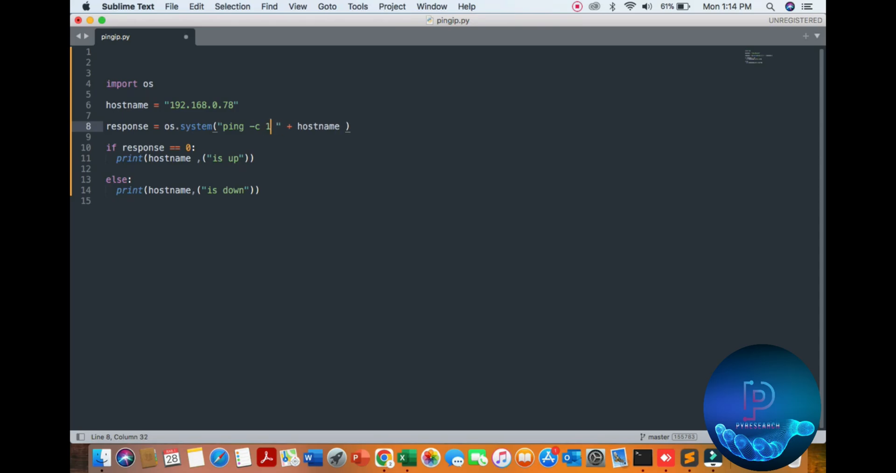
key(cmd+s)
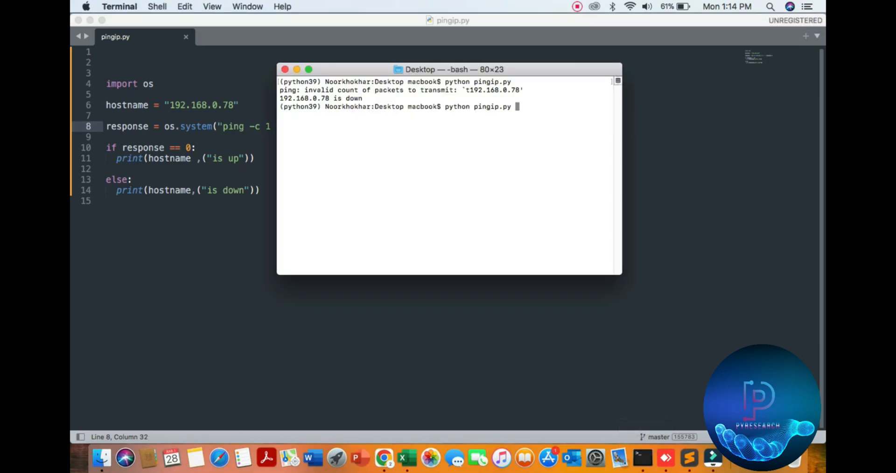
Rerun `python pingip.py` in Terminal
key(enter)
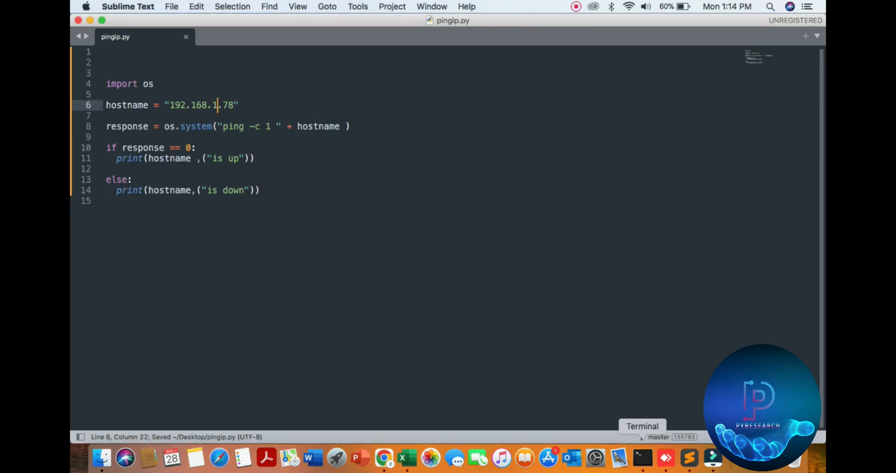
Switch to Terminal after saving pingip.py with the 192.168.1.78 target
click(642, 457)
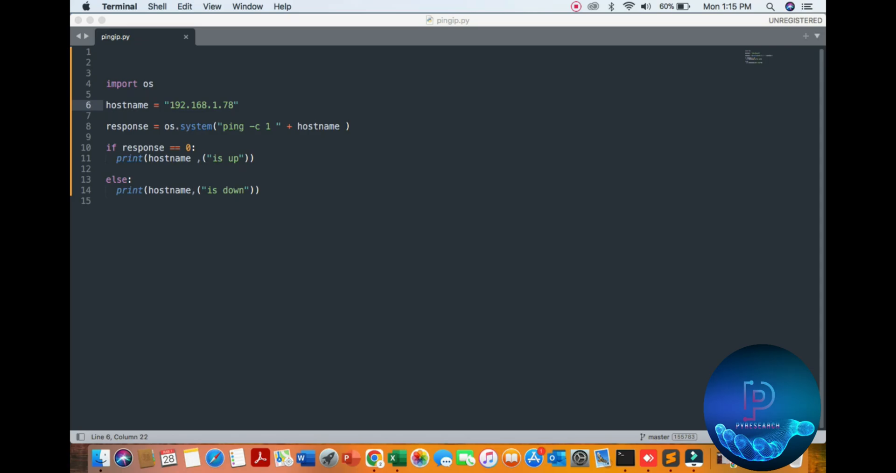
click(576, 6)
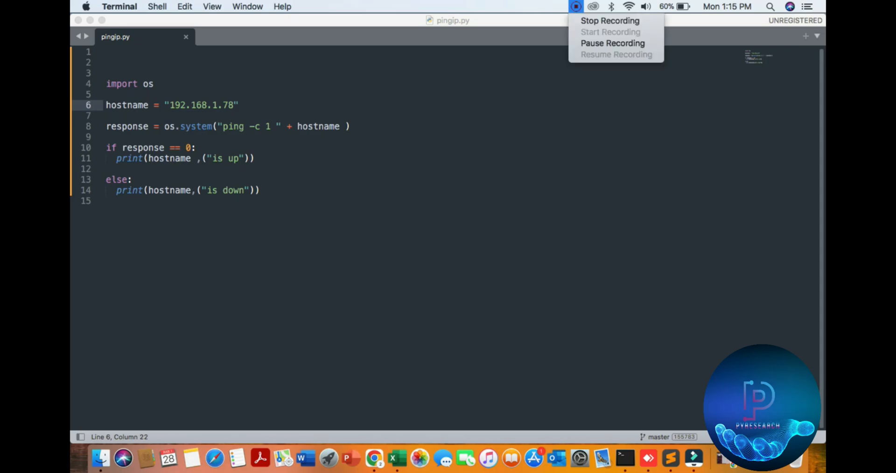